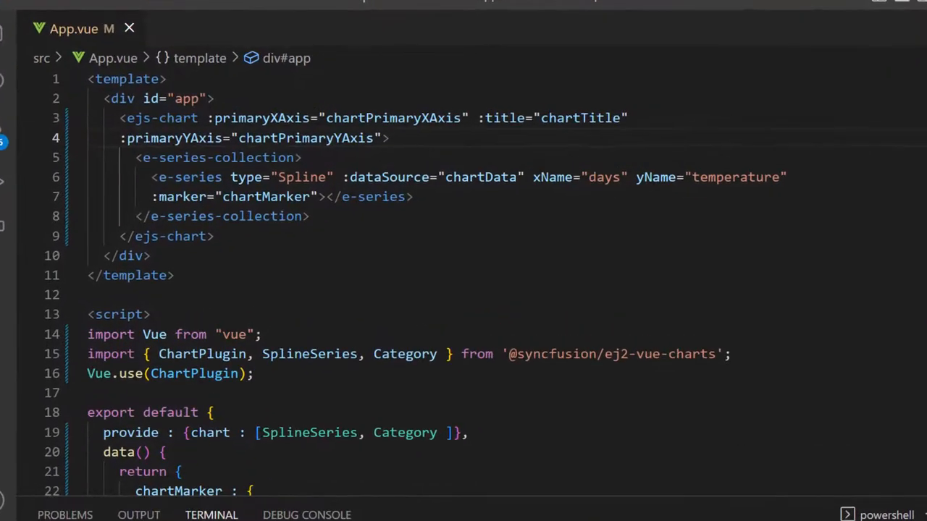
Step: Enlarge the terminal panel so the empty PowerShell prompt fills most of the window
{"action": "left_click_drag", "start_coordinate": [121, 119], "coordinate": [214, 237]}
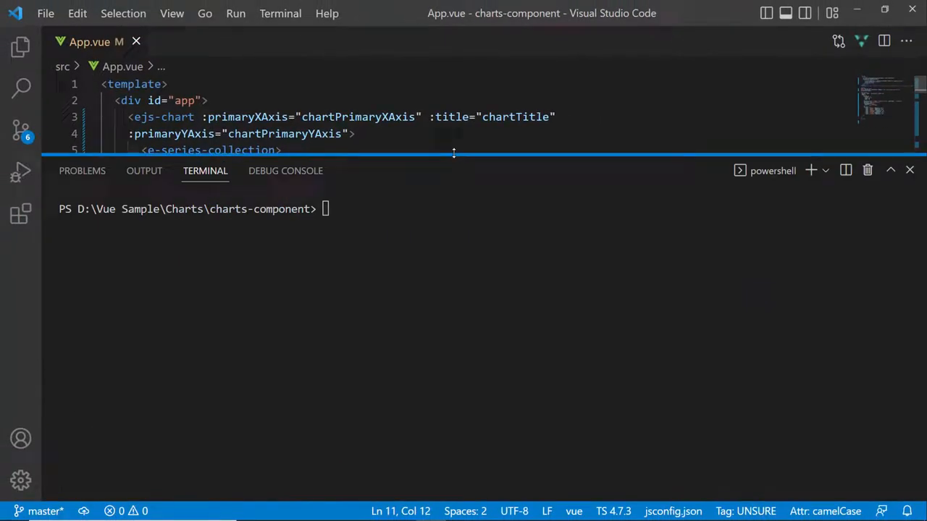
Step: Start the Vue dev server with npm run serve for the charts-component project
{"action": "type", "text": "npm run serve"}
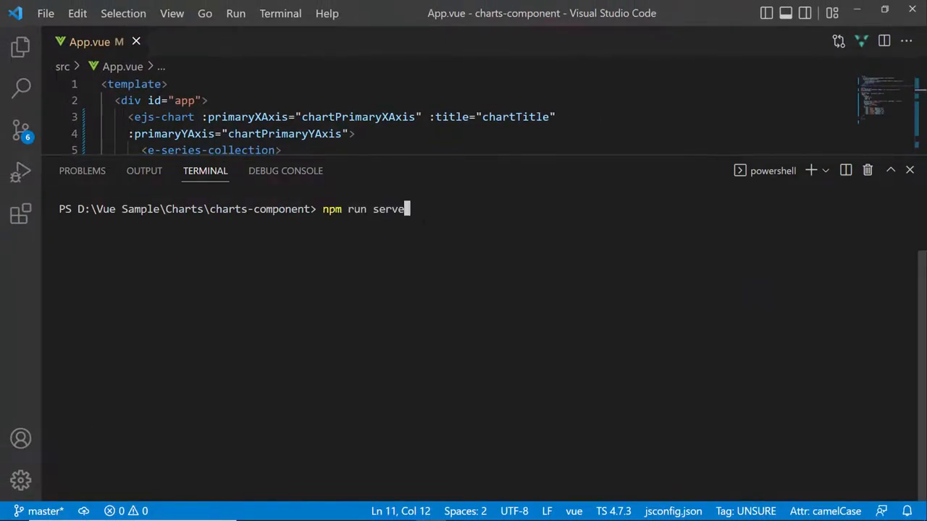
{"action": "key", "text": "Enter"}
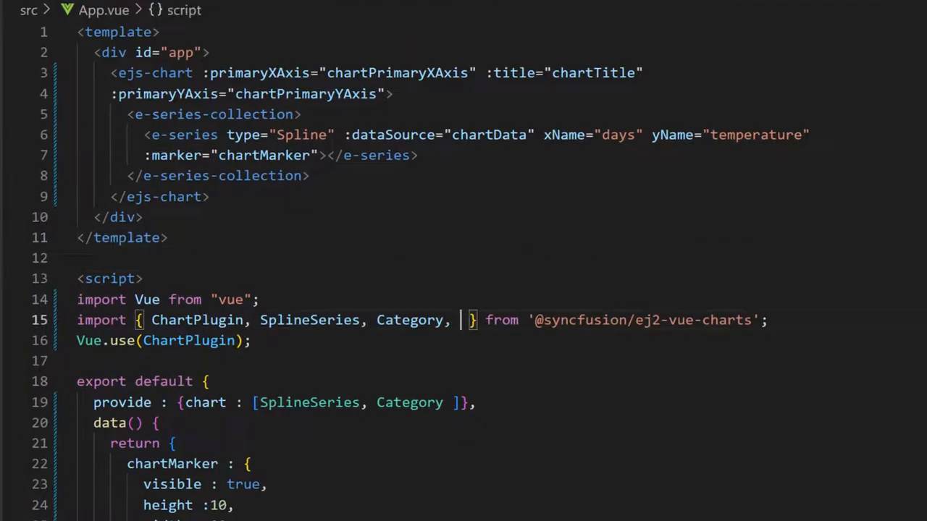
Step: Add ChartAnnotation to the Syncfusion charts import and the provide array
{"action": "type", "text": "ChartAnnotation"}
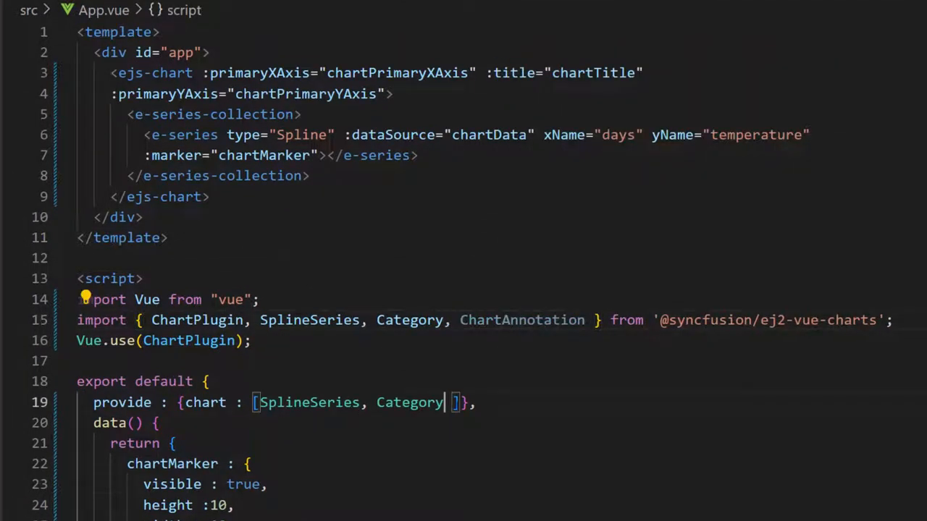
{"action": "type", "text": "ChartAnnotation"}
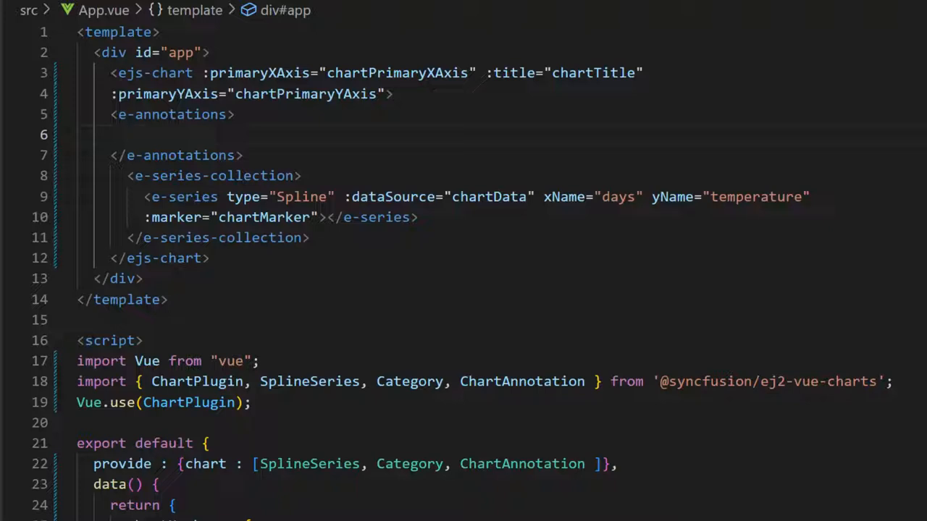
Step: Nest e-annotations with an e-annotation holding a sunTemplate v-slot template inside the chart
{"action": "type", "text": "<e-annotation>"}
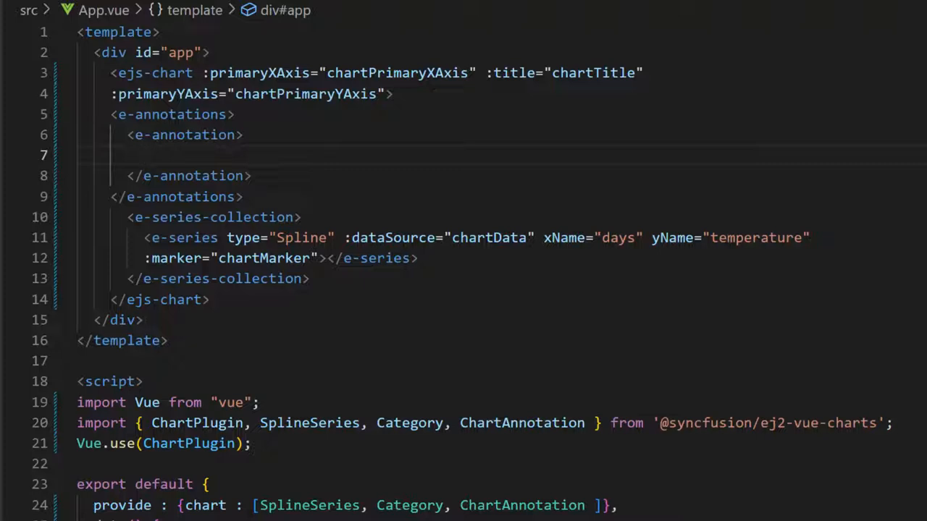
{"action": "type", "text": "<template v-slot:sunTemplate=\"{}\">"}
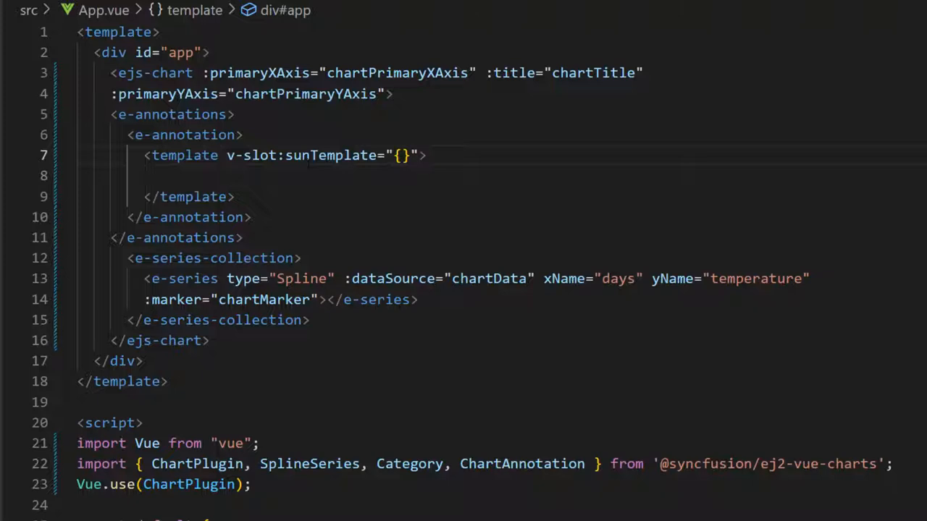
{"action": "left_click_drag", "start_coordinate": [226, 155], "coordinate": [403, 155]}
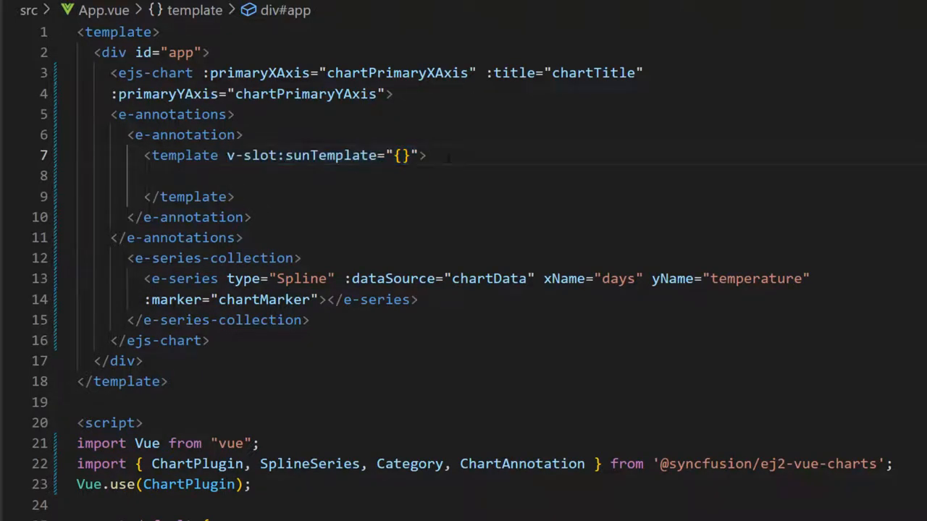
Step: Place the sunny.png image from @/assets/images sized 41px by 41px in the template
{"action": "type", "text": "<img  />"}
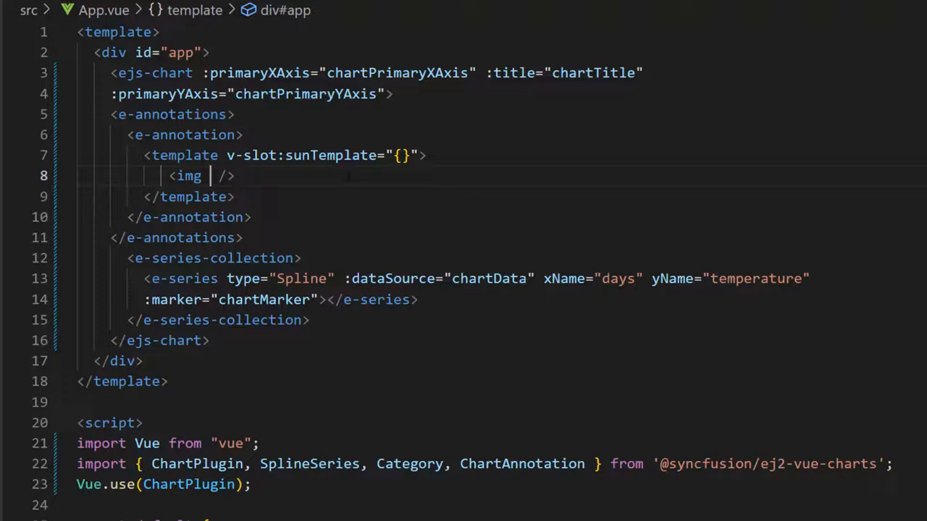
{"action": "type", "text": "src=\"@/assets/images\""}
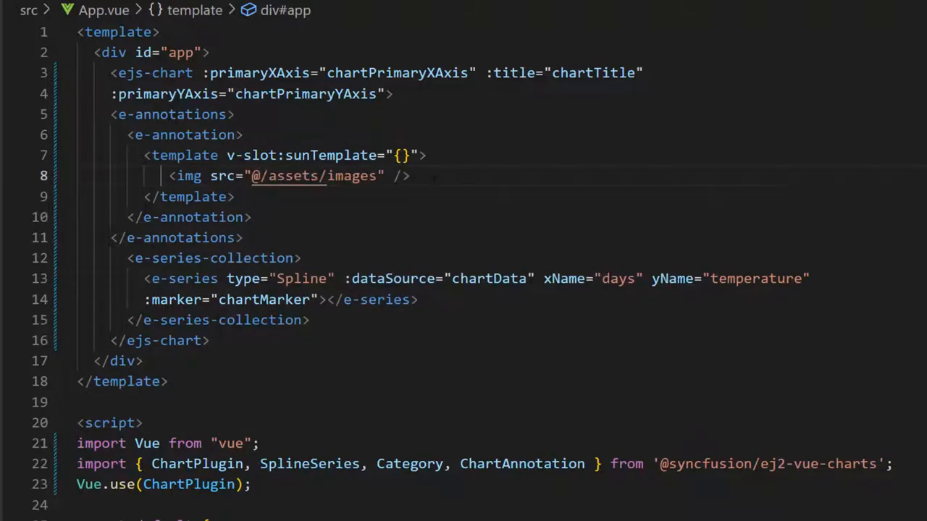
{"action": "type", "text": "sunny.png\" style=\""}
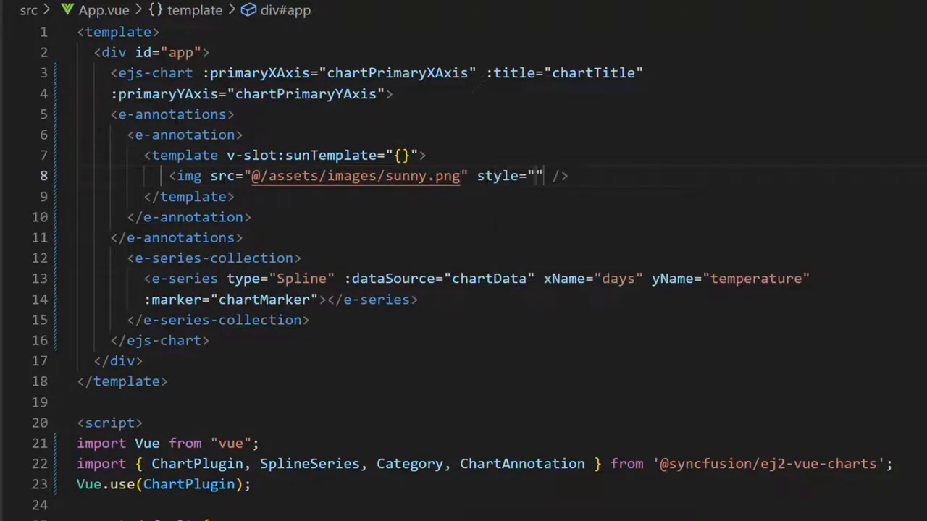
{"action": "type", "text": "width: 41px; height: 41px"}
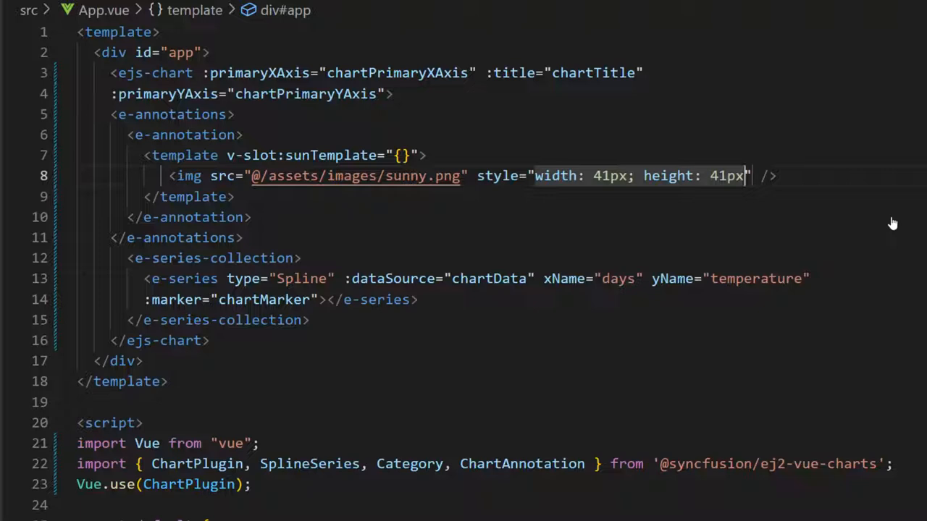
Step: Bind the annotation's content to 'sunTemplate'
{"action": "type", "text": ":"}
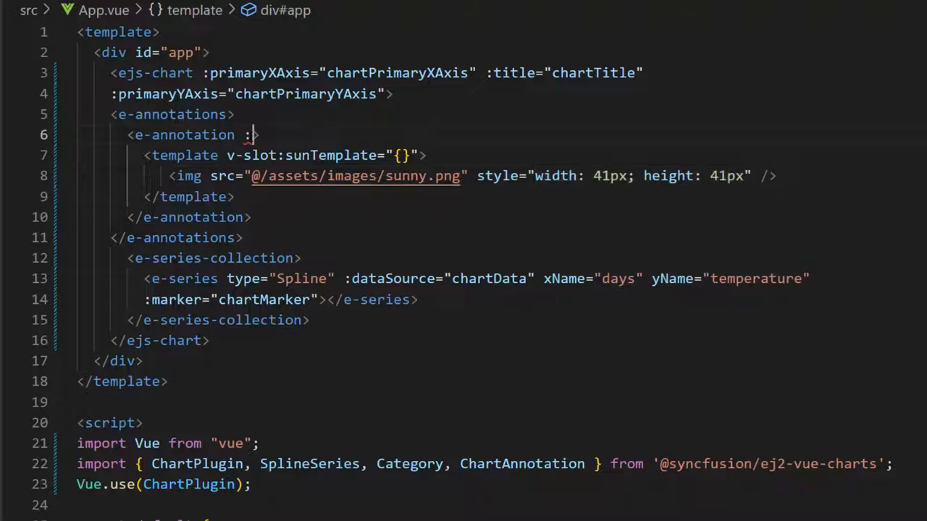
{"action": "type", "text": "content=\"'sunTemplate'\""}
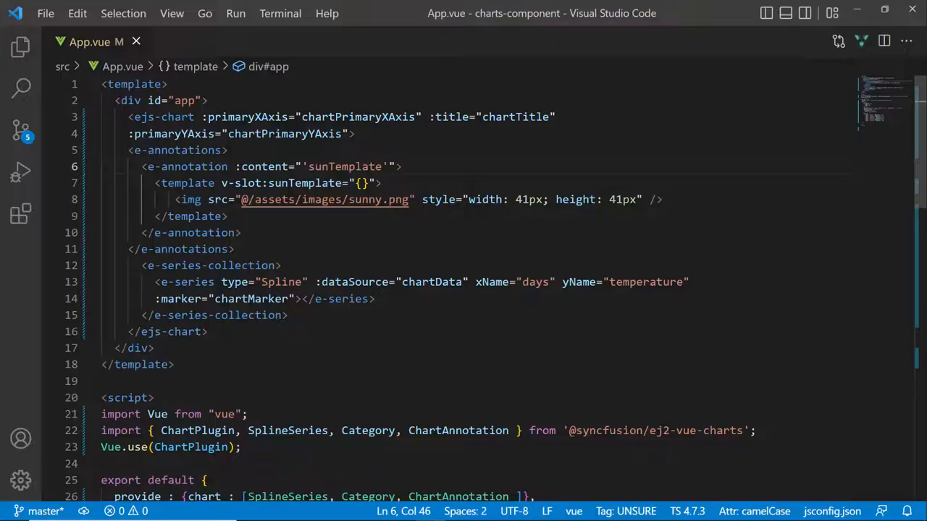
Step: Set the annotation to Pixel coordinate units at x 150 and y 100
{"action": "type", "text": "coordinateUnits=\"Pixel"}
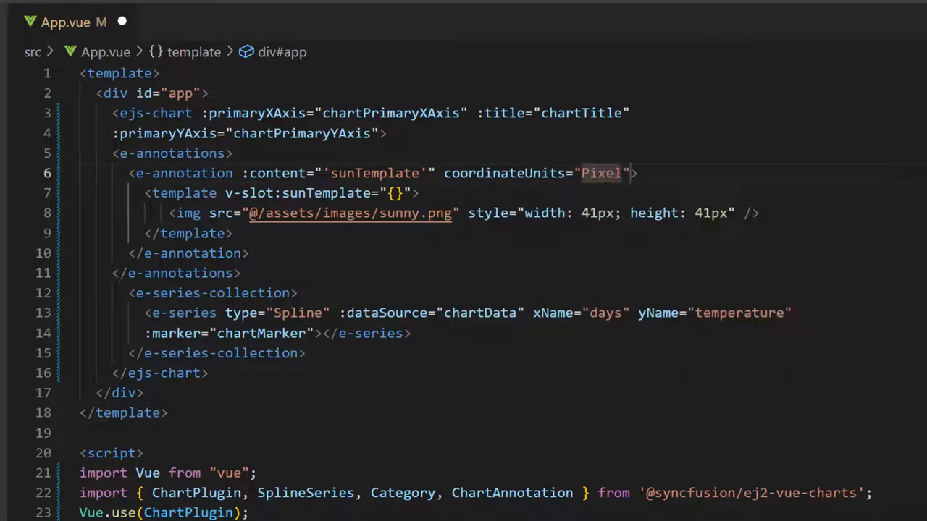
{"action": "type", "text": "x=\"150\" y=\"100\""}
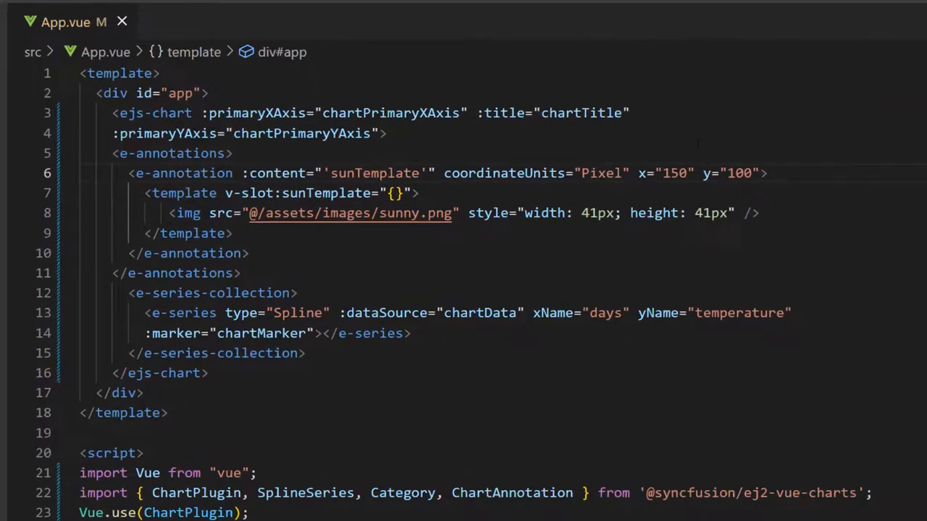
Step: Switch to Point coordinates at x Tuesday, y 33 and begin the verticalAlignment attribute
{"action": "type", "text": "Point"}
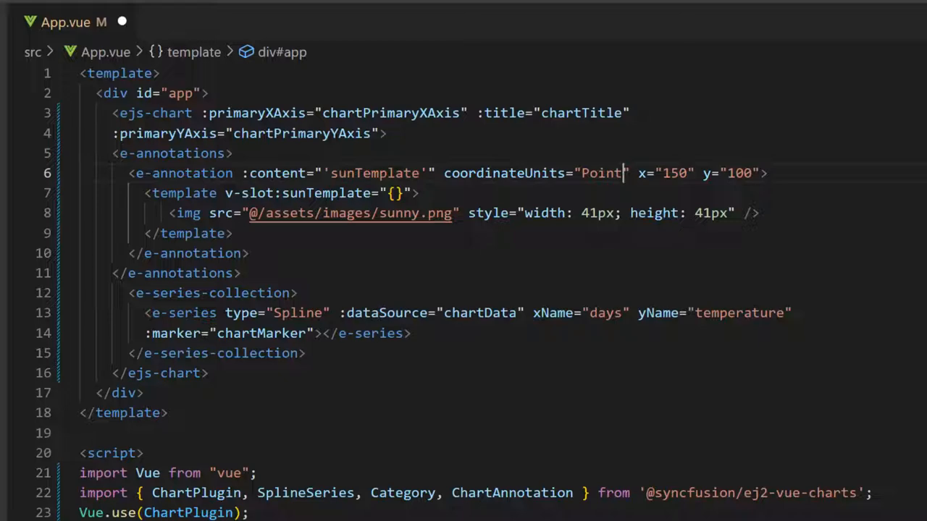
{"action": "type", "text": "Tuesday"}
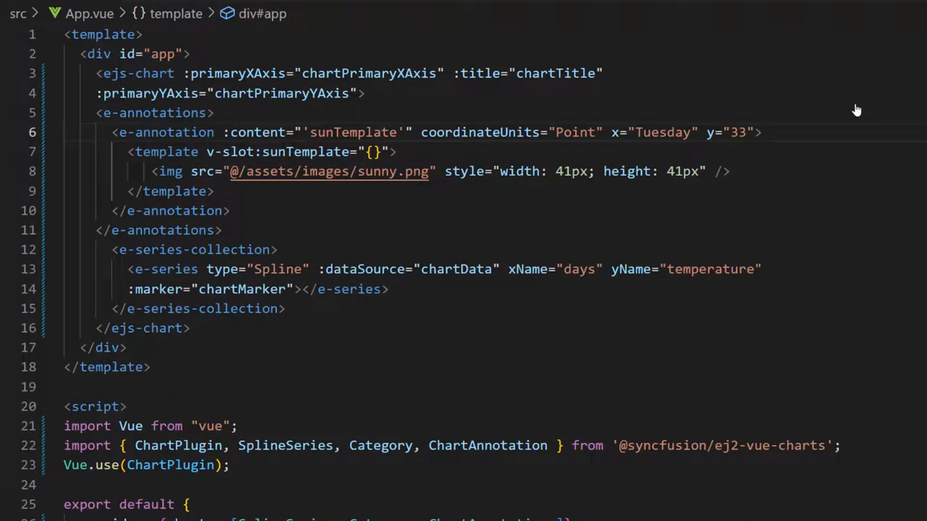
{"action": "type", "text": "ver>"}
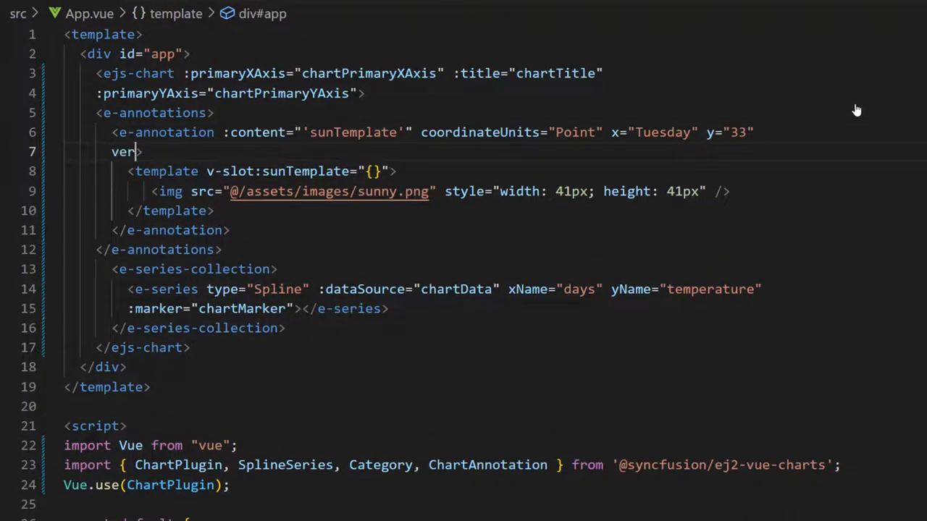